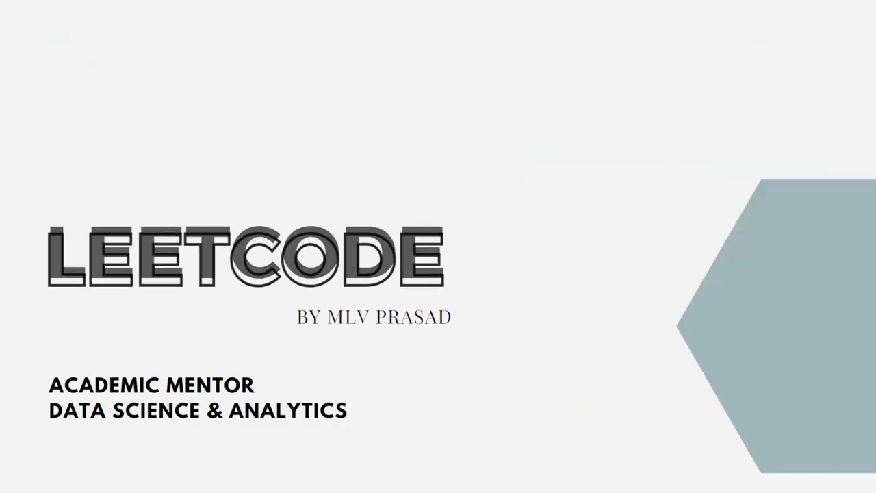
- Review the problem, highlighting the transaction_id column and the task requirement sentences
{"action": "key", "text": "Right"}
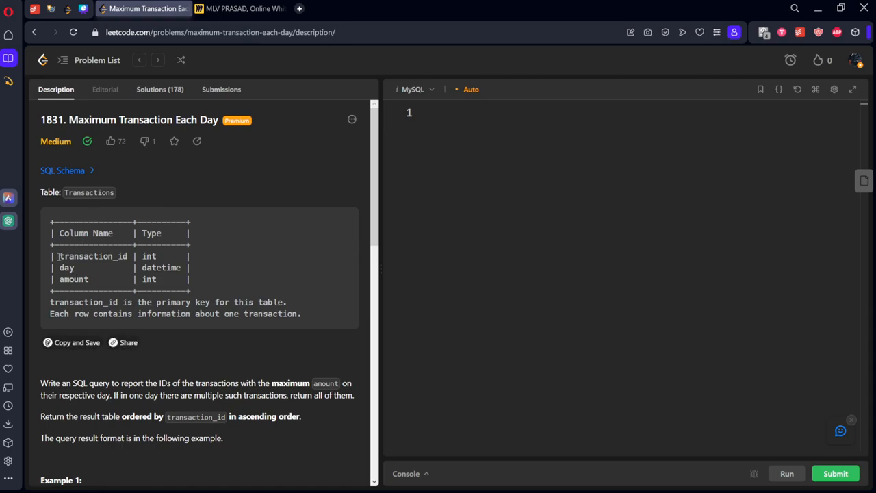
{"action": "double_click", "coordinate": [93, 256]}
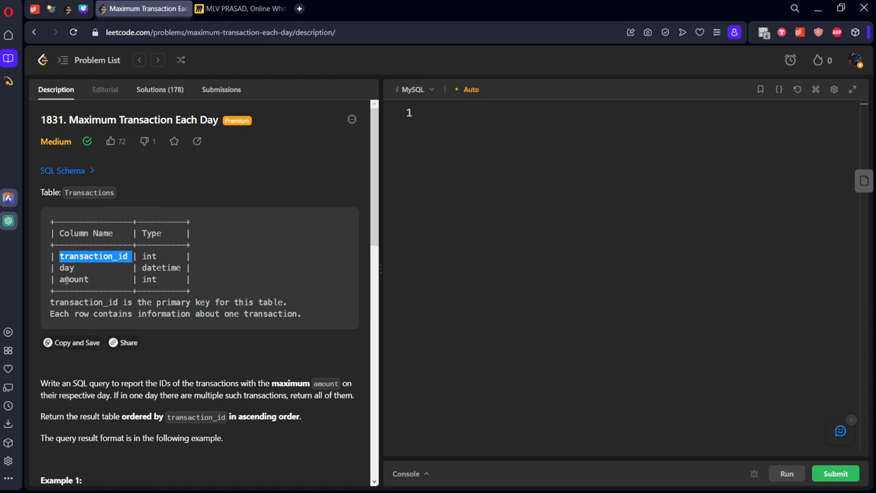
{"action": "scroll", "scroll_direction": "down", "scroll_amount": 3}
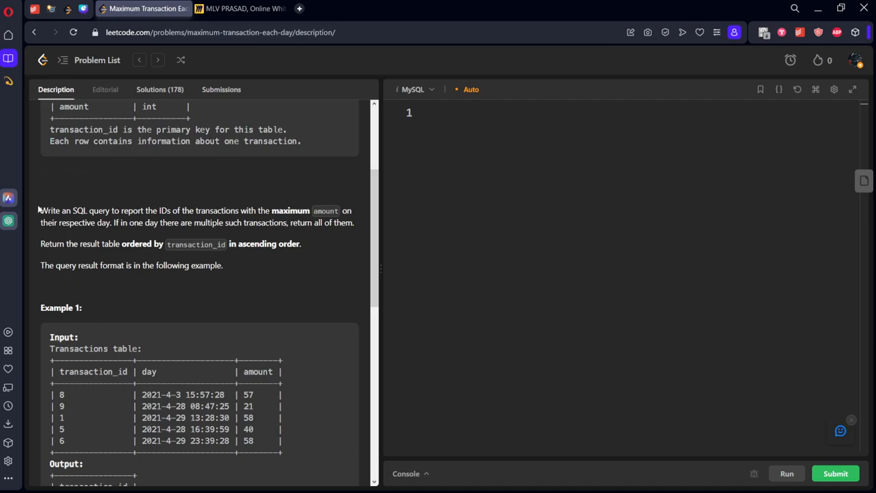
{"action": "left_click_drag", "start_coordinate": [41, 211], "coordinate": [207, 211]}
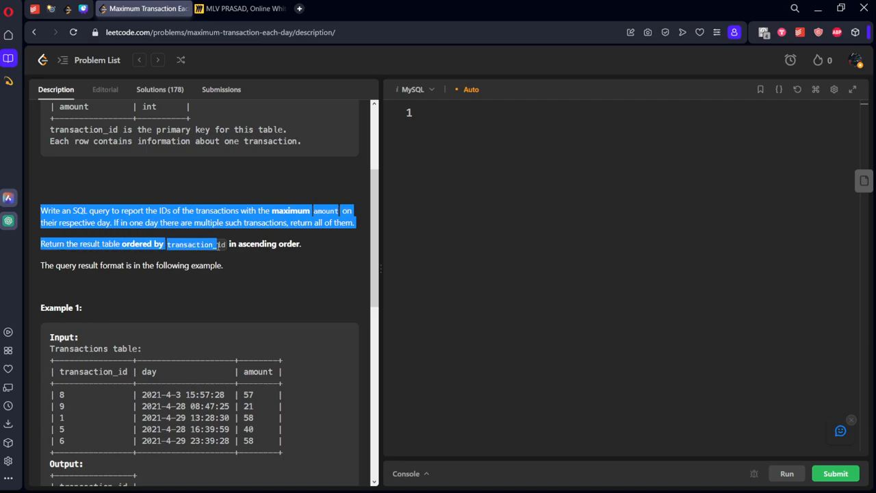
{"action": "scroll", "scroll_direction": "down", "scroll_amount": 3}
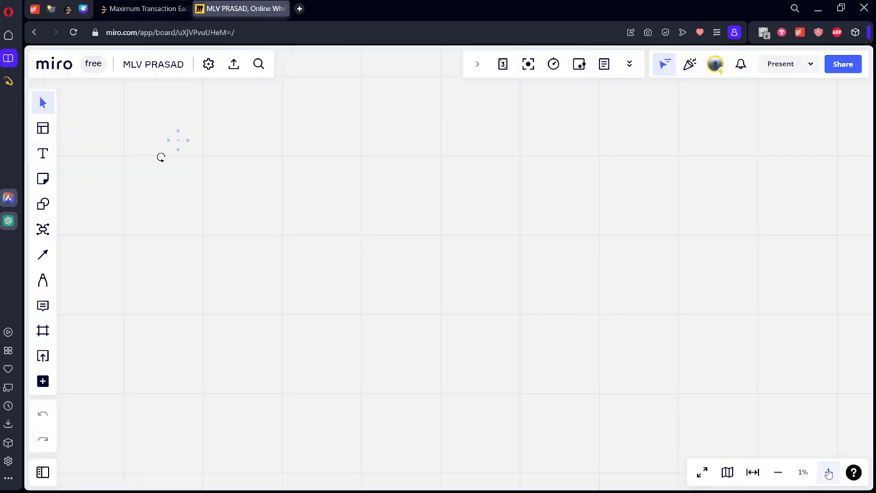
- Paste the example Transactions input and expected output onto the Miro board and choose the pen
{"action": "left_click", "coordinate": [829, 471]}
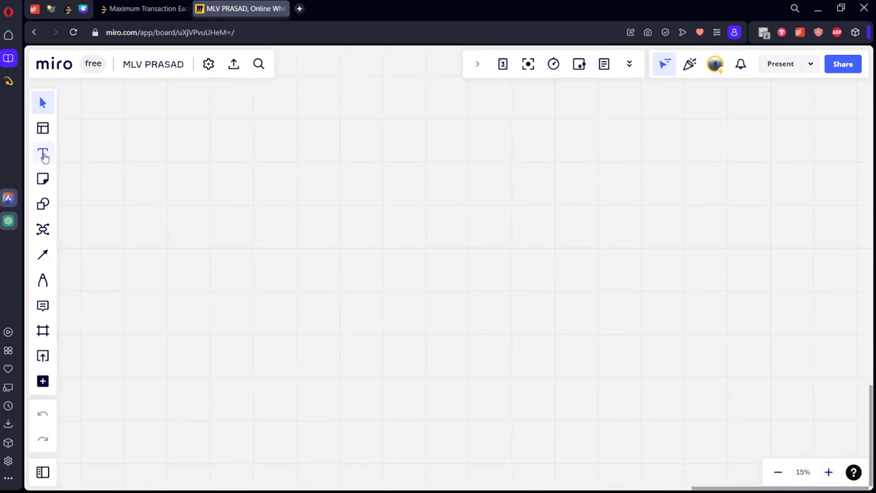
{"action": "left_click", "coordinate": [42, 153]}
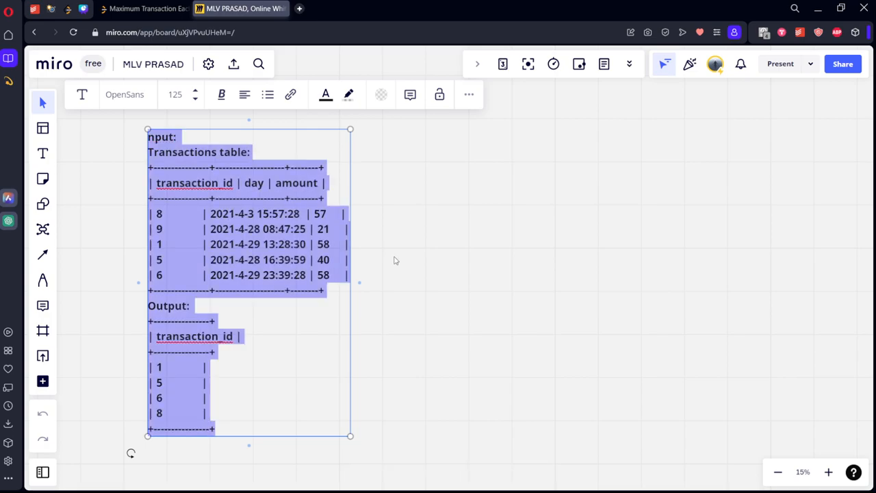
{"action": "left_click", "coordinate": [42, 280]}
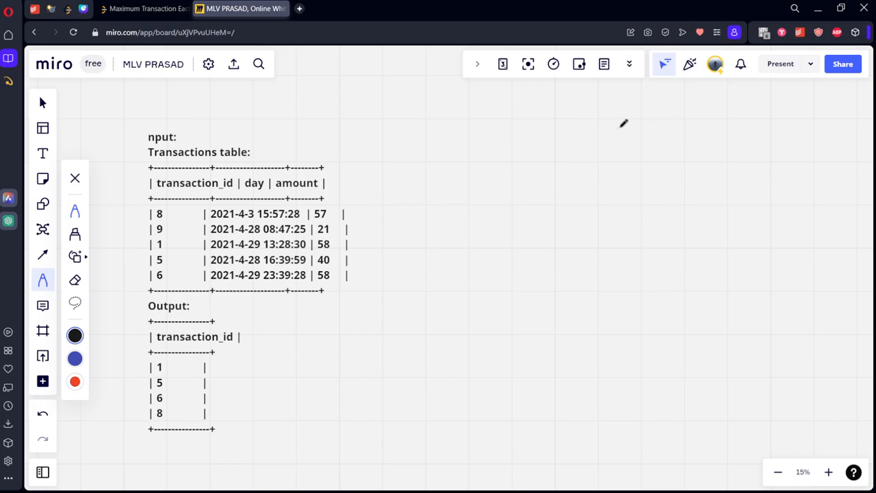
{"action": "mouse_move", "coordinate": [627, 126]}
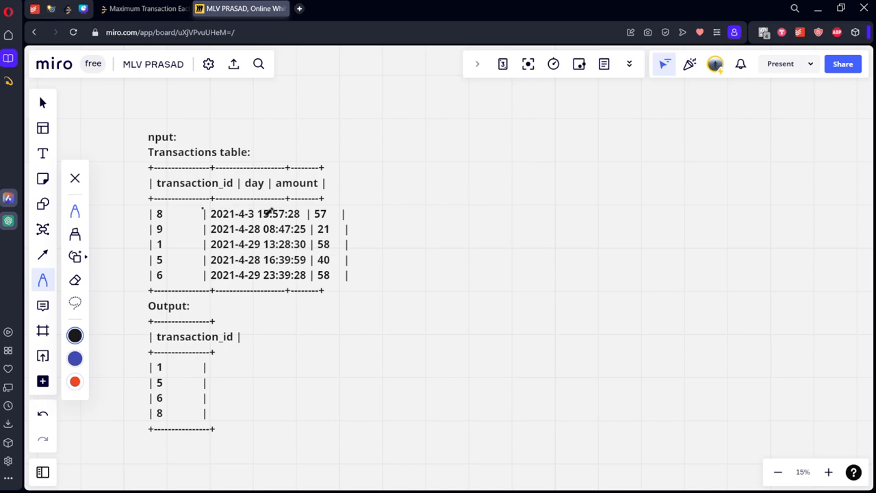
{"action": "left_click_drag", "start_coordinate": [253, 214], "coordinate": [291, 214]}
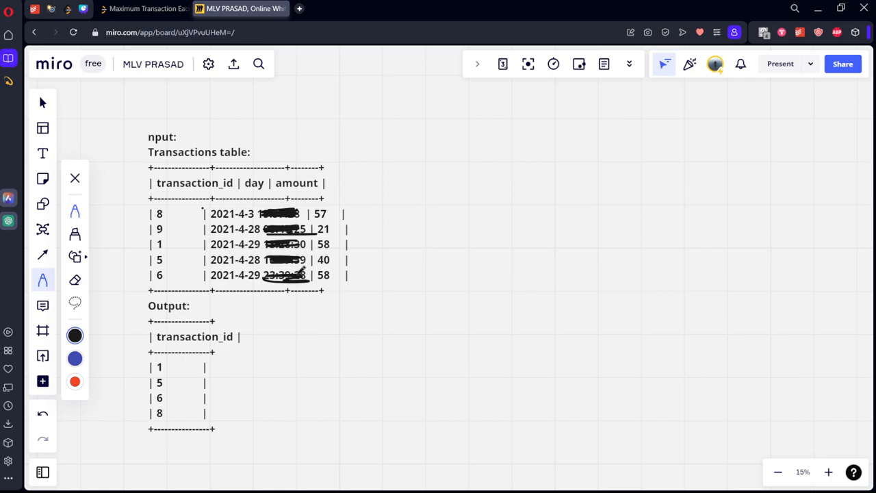
{"action": "left_click_drag", "start_coordinate": [198, 241], "coordinate": [353, 236]}
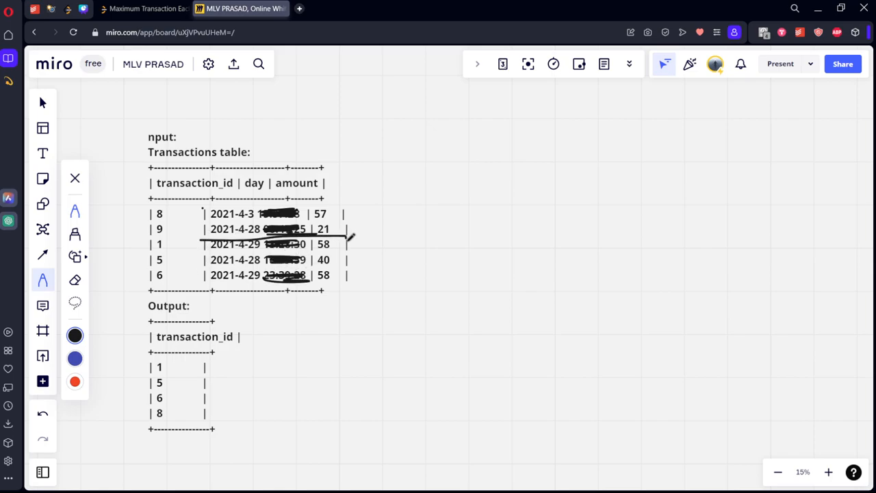
{"action": "left_click_drag", "start_coordinate": [203, 233], "coordinate": [350, 294]}
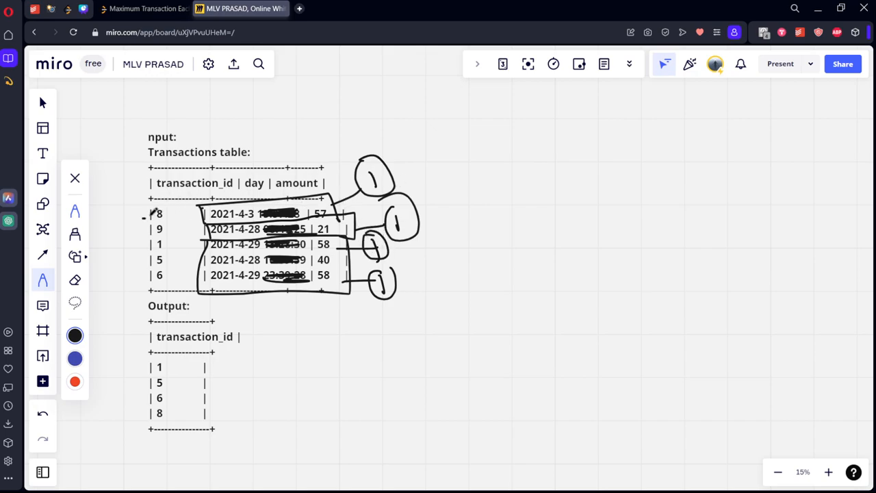
{"action": "left_click_drag", "start_coordinate": [144, 214], "coordinate": [189, 277]}
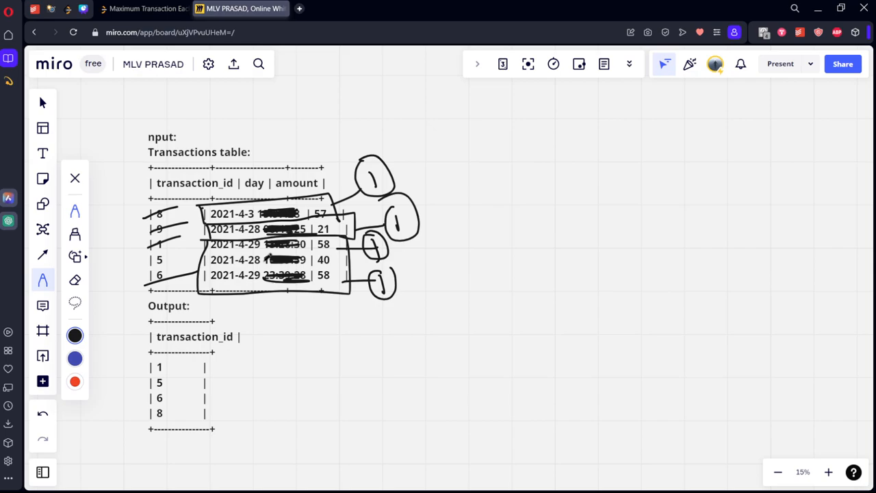
{"action": "mouse_move", "coordinate": [74, 281]}
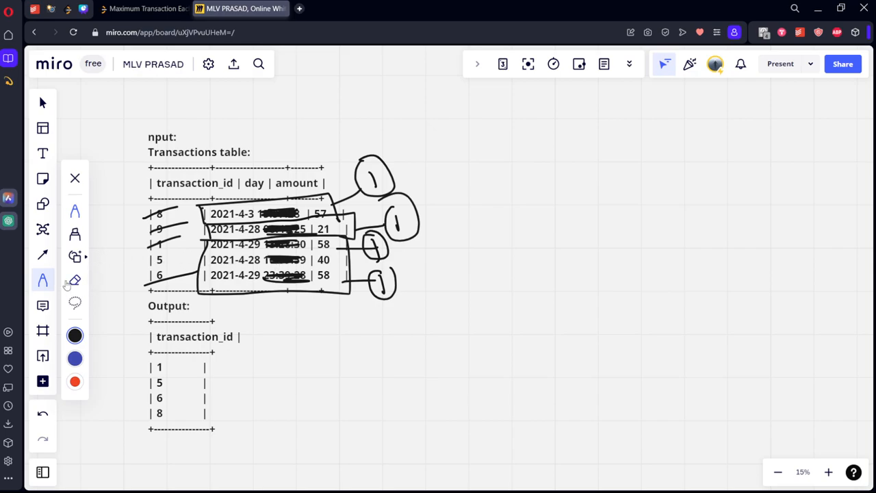
{"action": "left_click", "coordinate": [74, 280]}
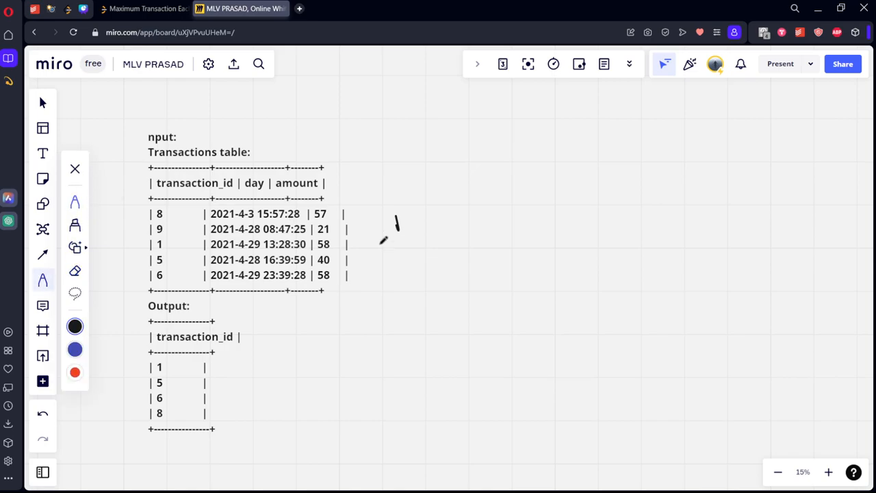
- Strike out the time parts of each row and box the dates grouping each day
{"action": "left_click_drag", "start_coordinate": [263, 230], "coordinate": [307, 229]}
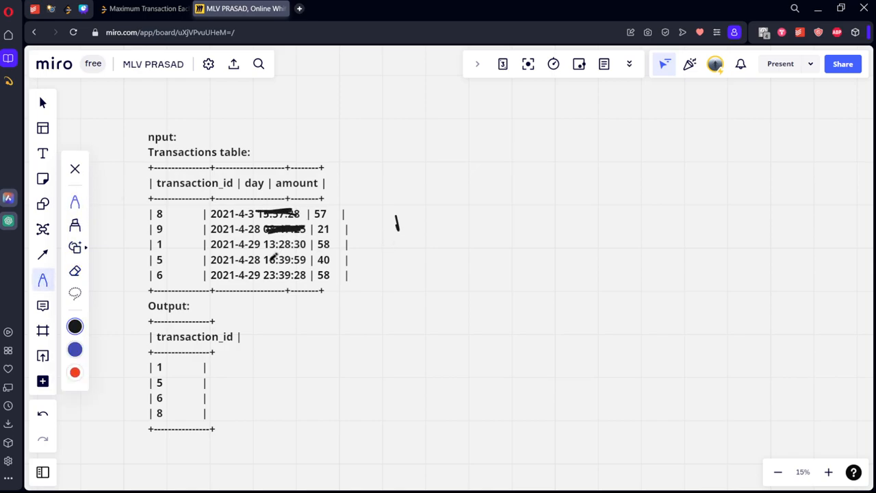
{"action": "left_click_drag", "start_coordinate": [271, 244], "coordinate": [304, 274]}
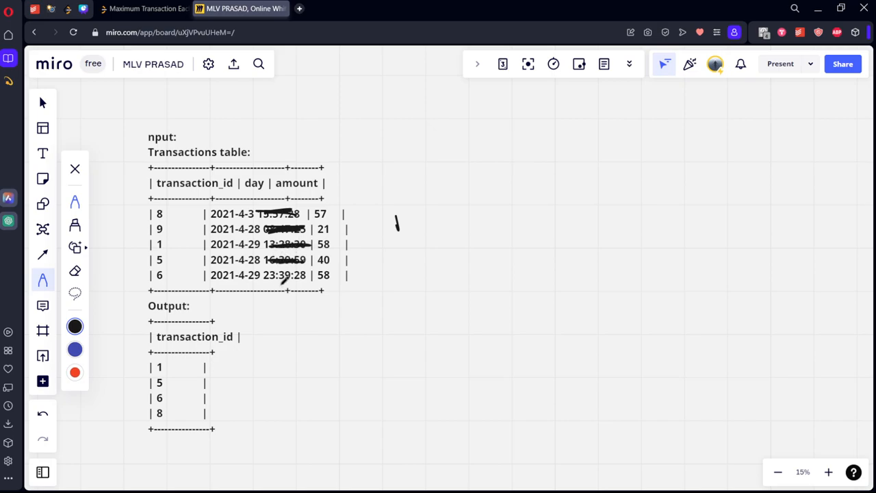
{"action": "left_click_drag", "start_coordinate": [200, 207], "coordinate": [308, 274]}
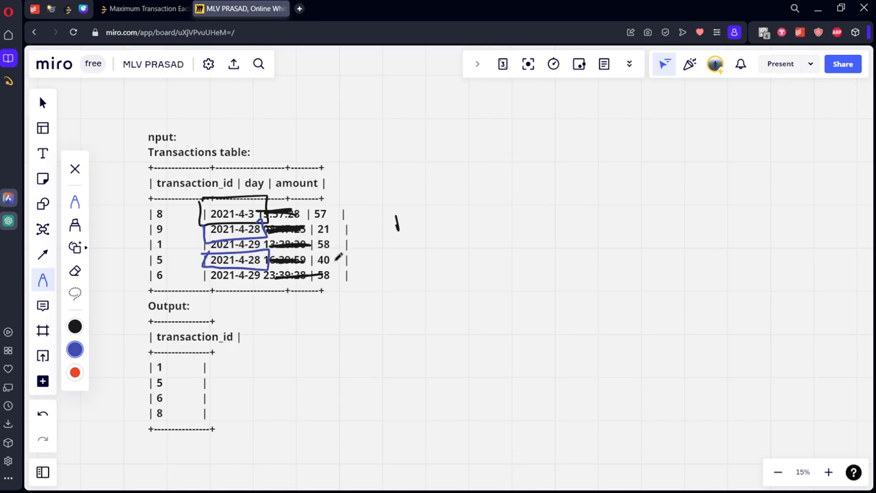
- Cross out row 9, circle and tick IDs 8 and 5, and box the 2021-4-29 dates in red
{"action": "left_click_drag", "start_coordinate": [345, 267], "coordinate": [356, 253]}
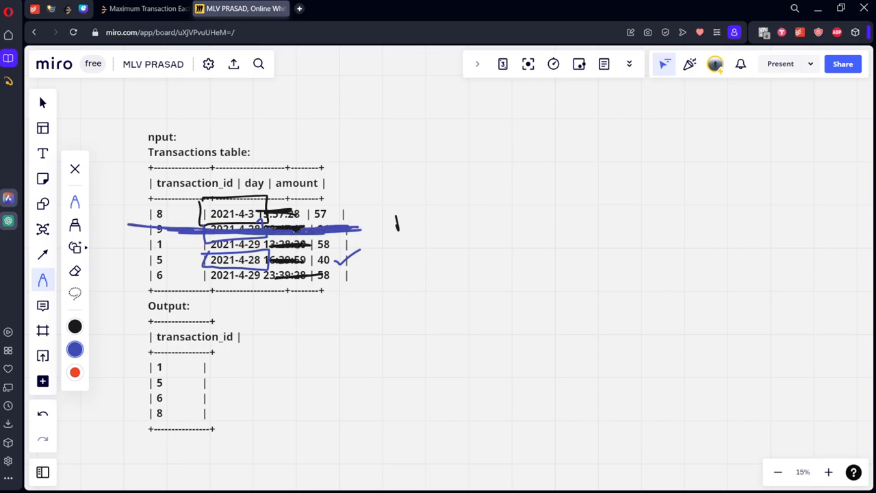
{"action": "left_click_drag", "start_coordinate": [339, 216], "coordinate": [353, 205]}
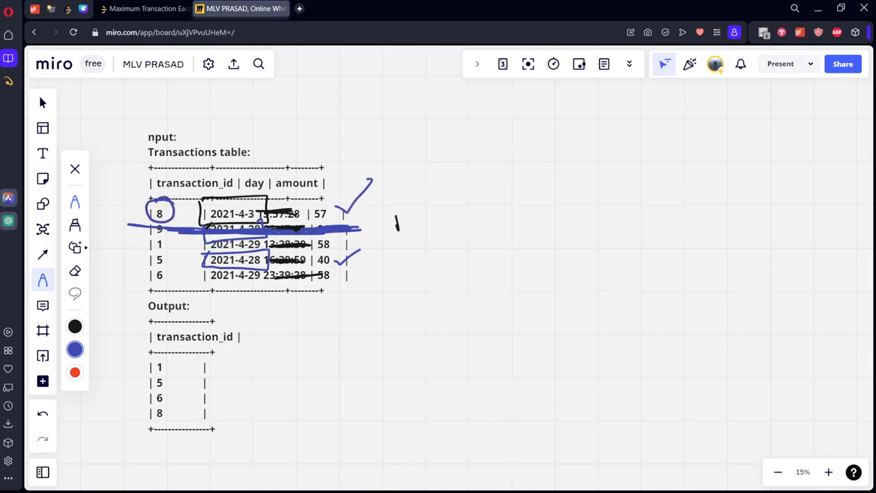
{"action": "left_click_drag", "start_coordinate": [148, 254], "coordinate": [171, 267]}
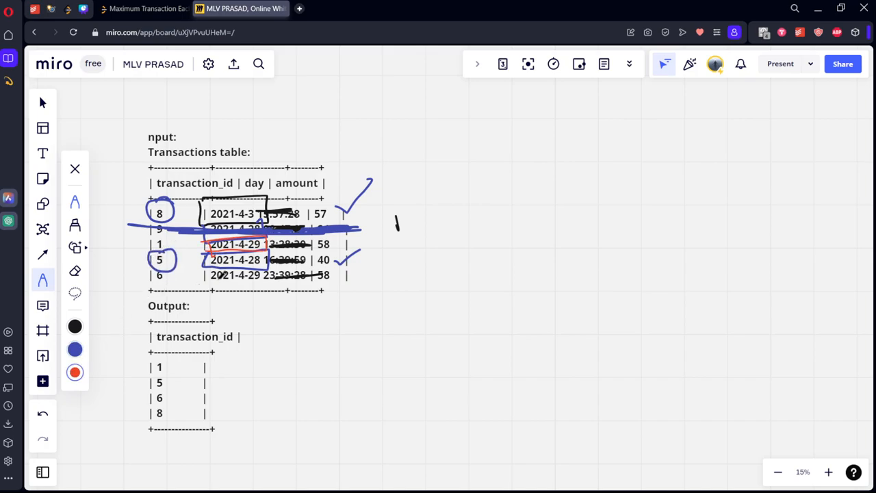
{"action": "left_click_drag", "start_coordinate": [212, 274], "coordinate": [260, 290]}
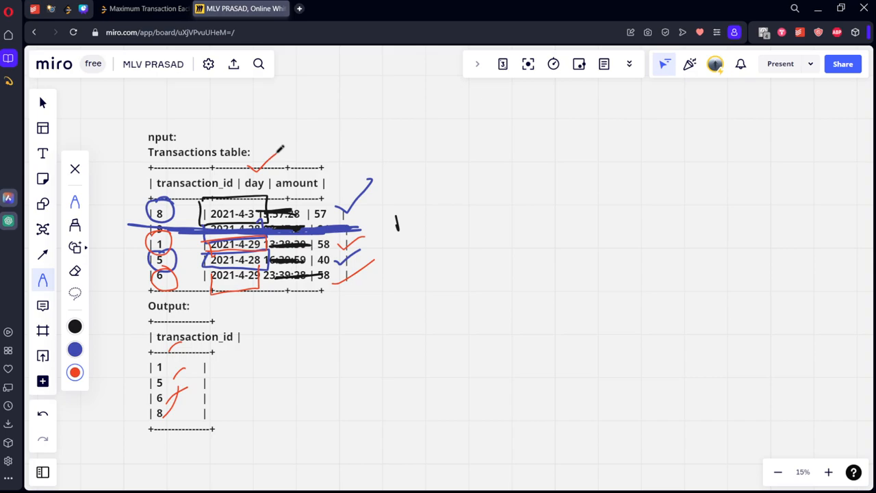
- Circle IDs 1 and 6 in red, tick the output rows, and write a boxed rk=1 note beside the table
{"action": "left_click_drag", "start_coordinate": [438, 148], "coordinate": [490, 151]}
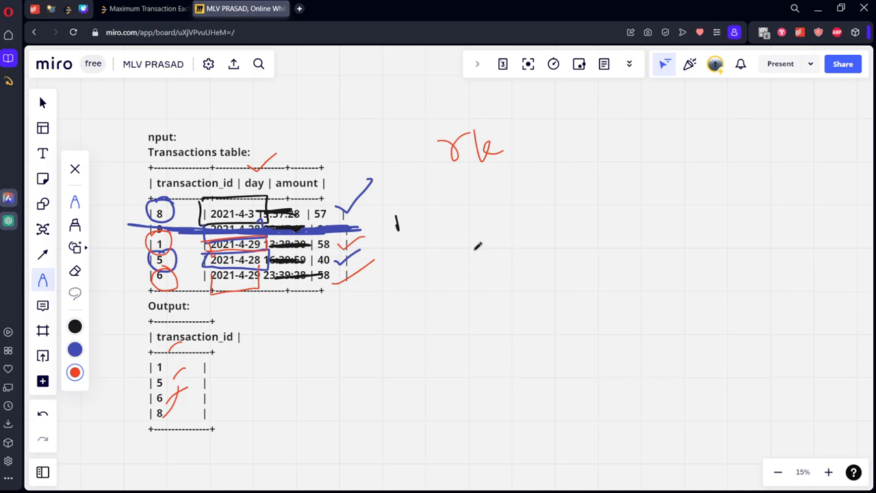
{"action": "left_click_drag", "start_coordinate": [468, 249], "coordinate": [596, 246]}
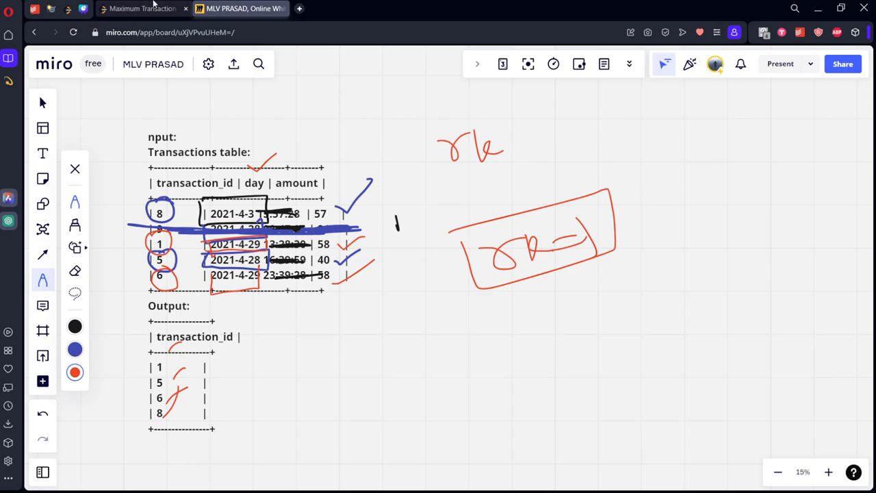
{"action": "left_click", "coordinate": [142, 8]}
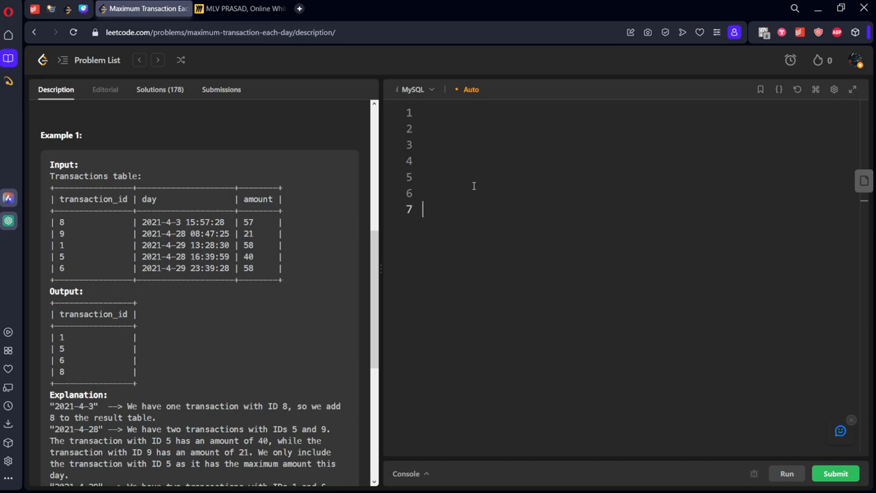
- Write select *, rank() from Transactions as the query skeleton
{"action": "type", "text": "from"}
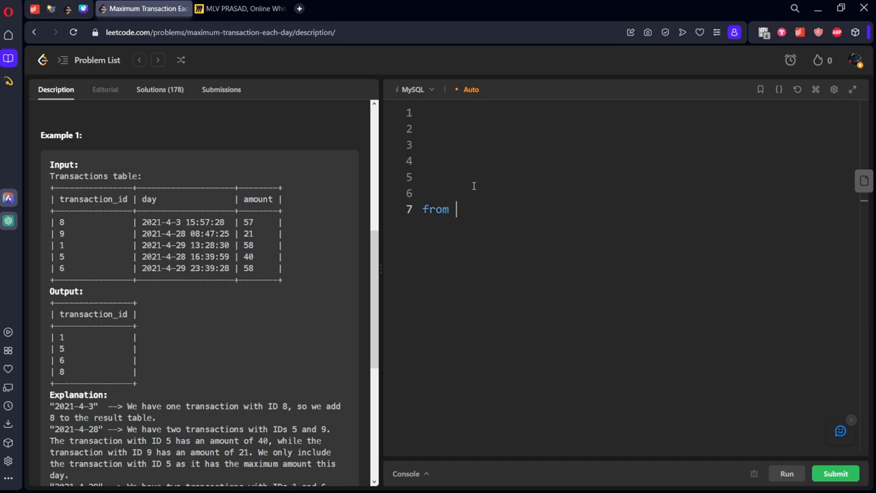
{"action": "type", "text": "Tr"}
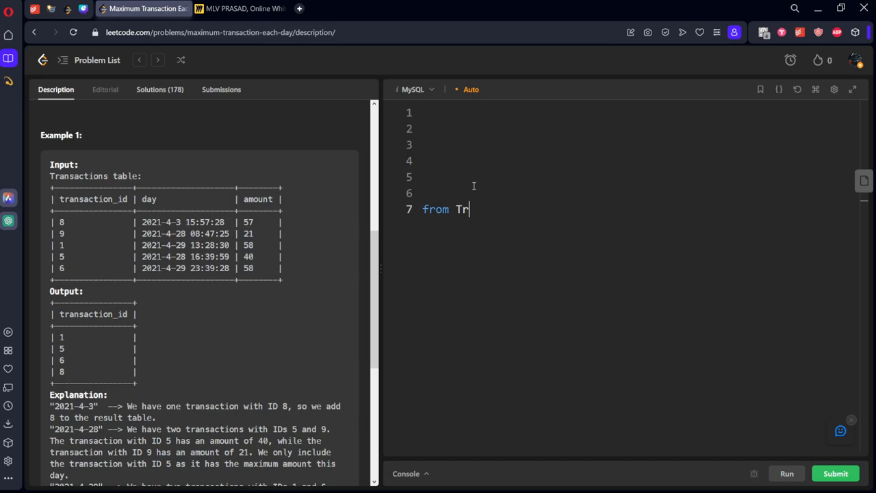
{"action": "type", "text": "ansaction"}
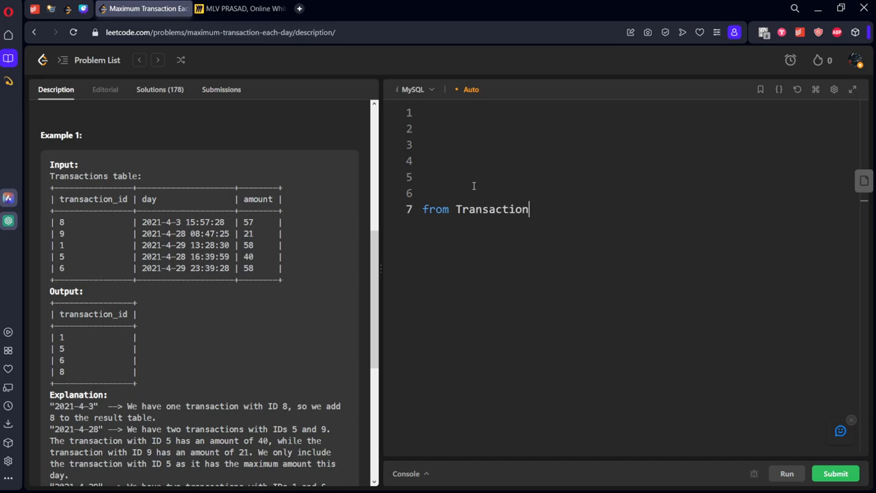
{"action": "type", "text": "s"}
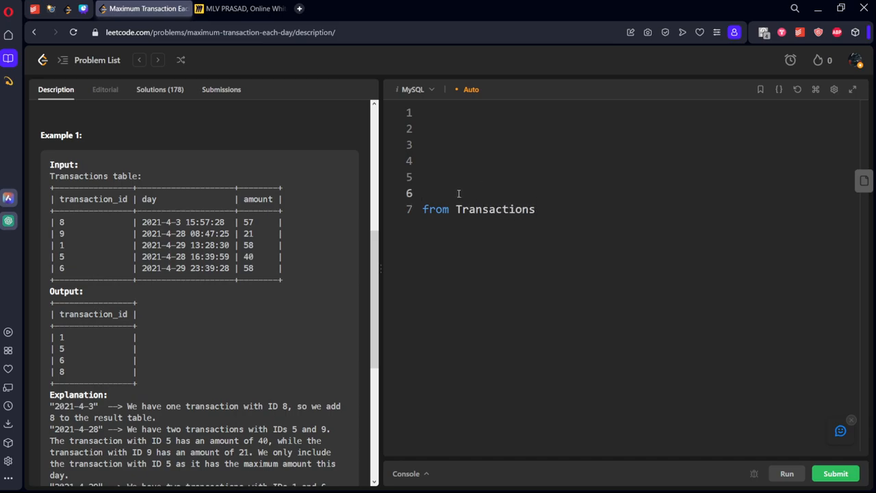
{"action": "type", "text": "select *"}
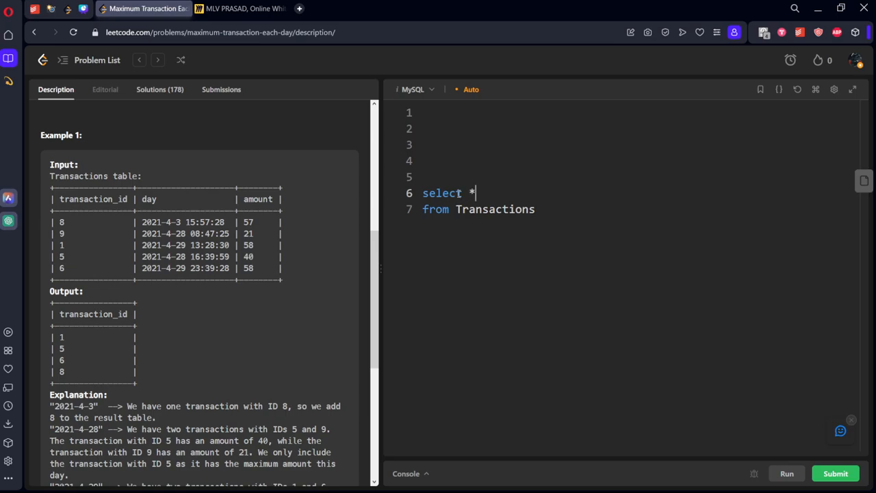
{"action": "type", "text": ", rank"}
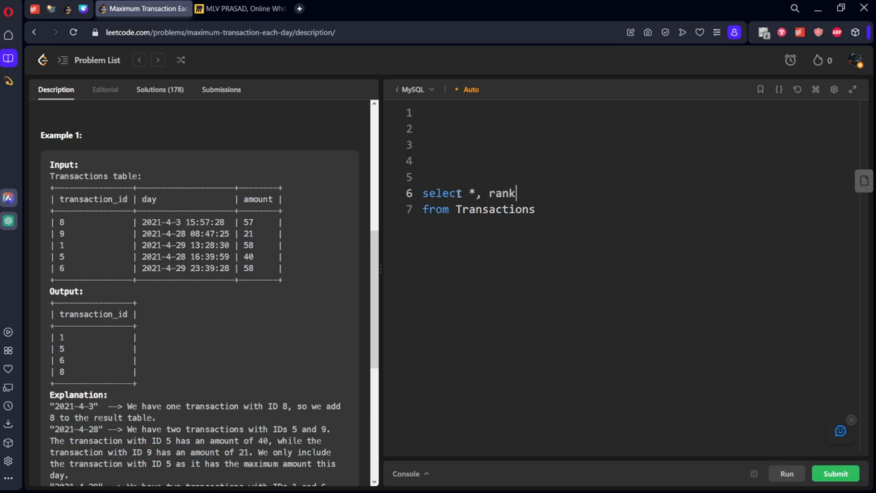
{"action": "type", "text": "()"}
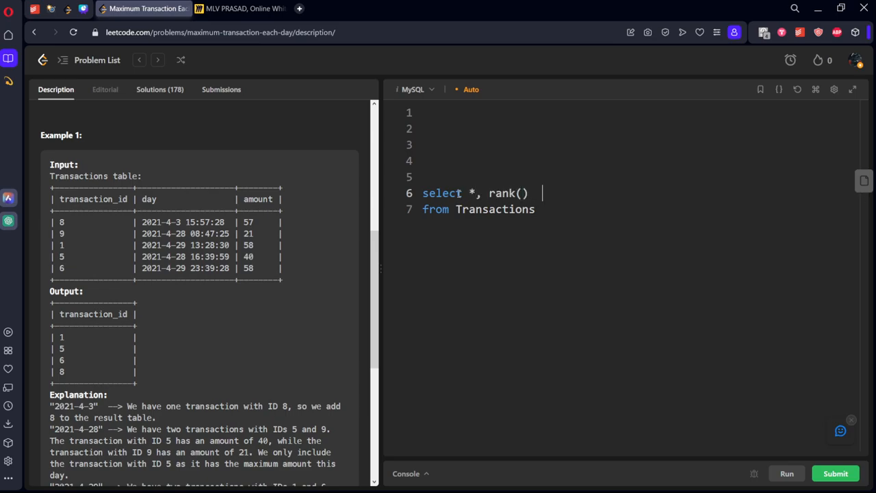
- Complete rank() over (partition by date(day) order by amount desc) rk and run it on the example
{"action": "type", "text": "over (par"}
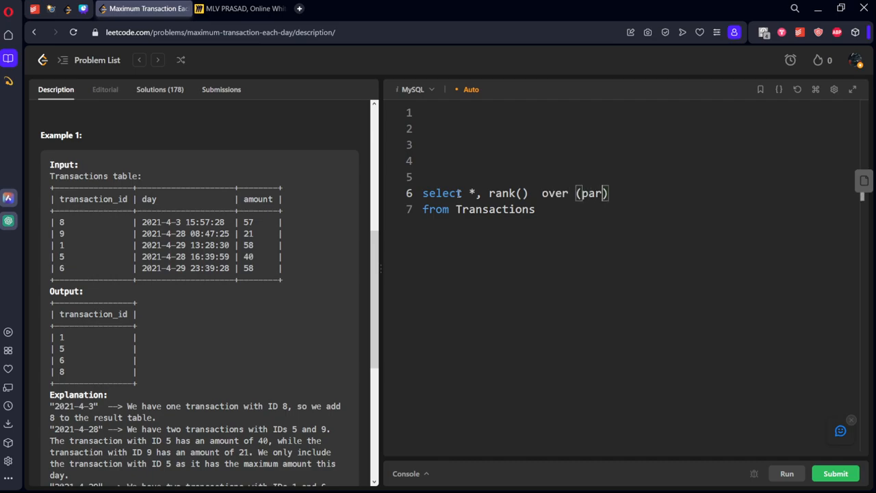
{"action": "type", "text": "tition by"}
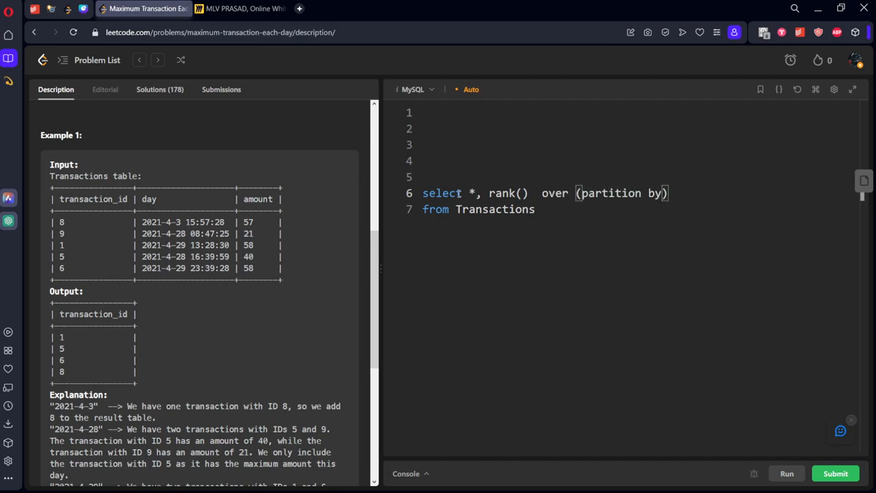
{"action": "type", "text": "day"}
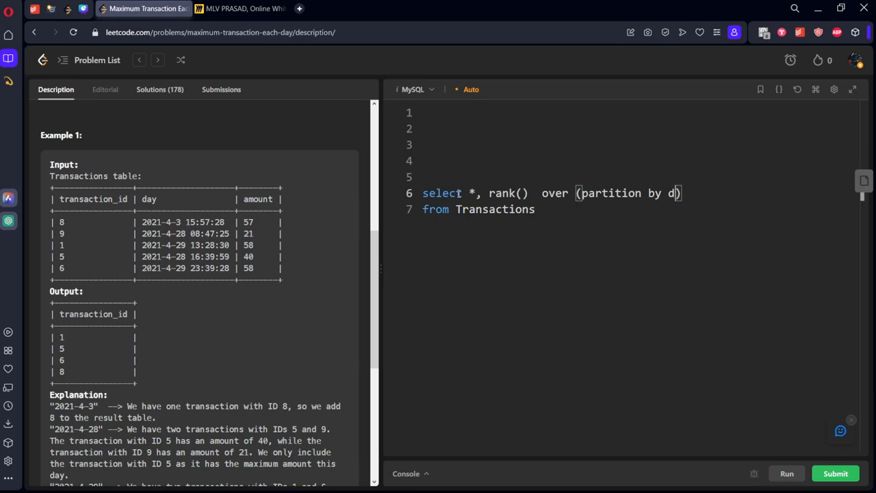
{"action": "type", "text": "ate(da"}
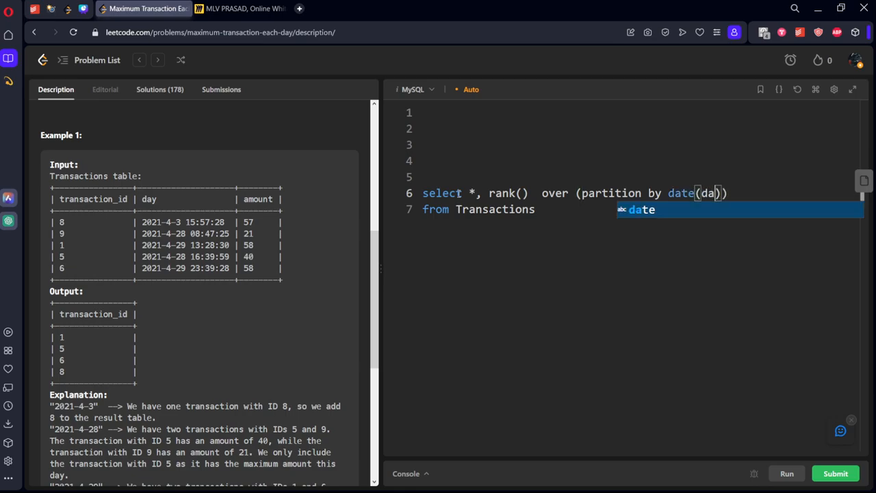
{"action": "type", "text": "y"}
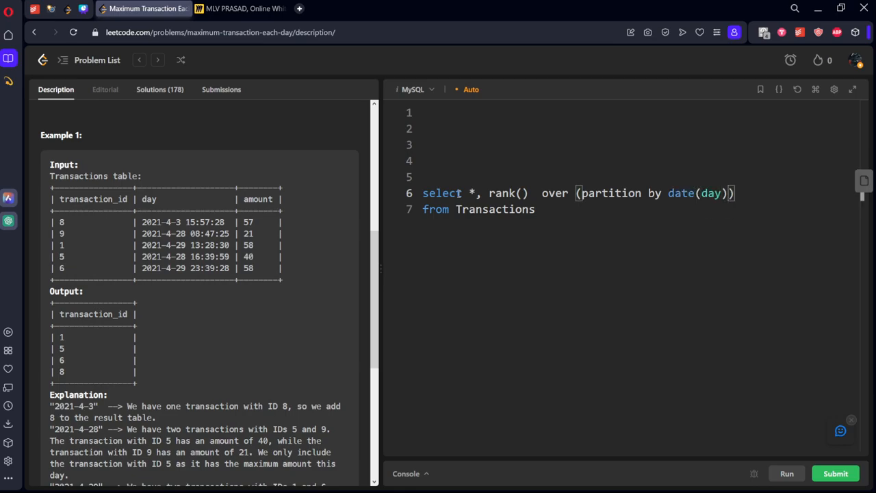
{"action": "type", "text": "or"}
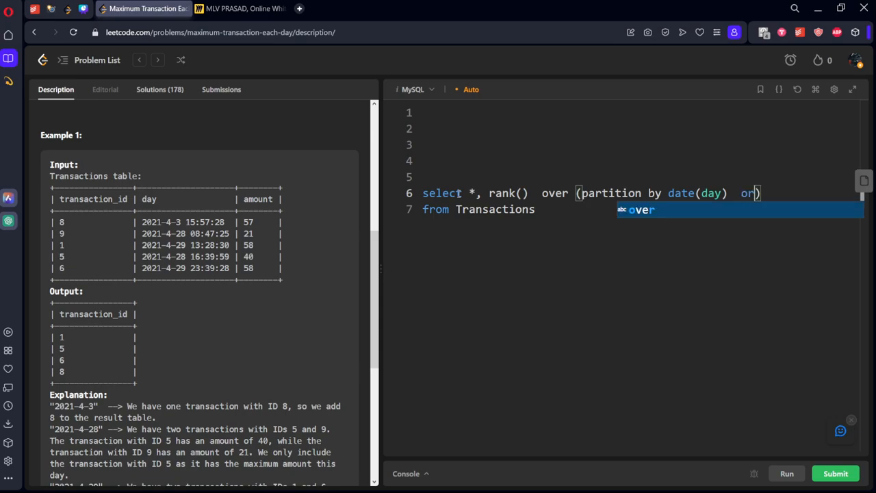
{"action": "type", "text": "der"}
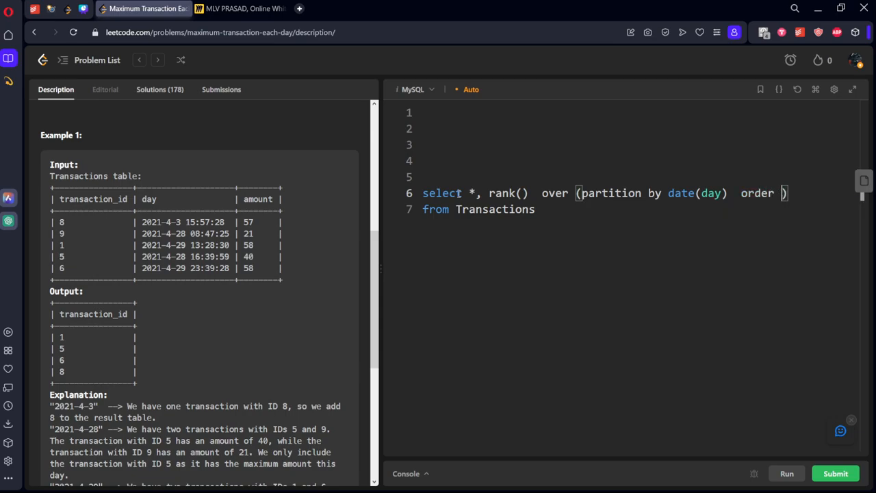
{"action": "type", "text": "by amount desc"}
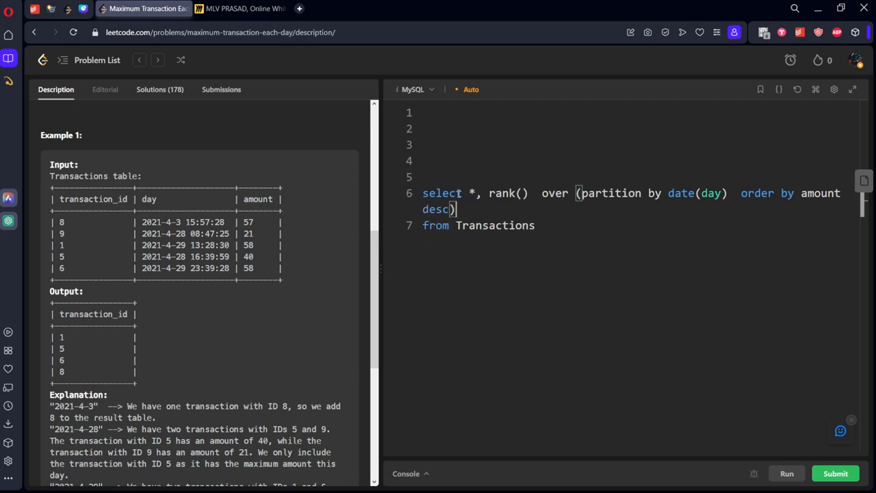
{"action": "type", "text": "rk"}
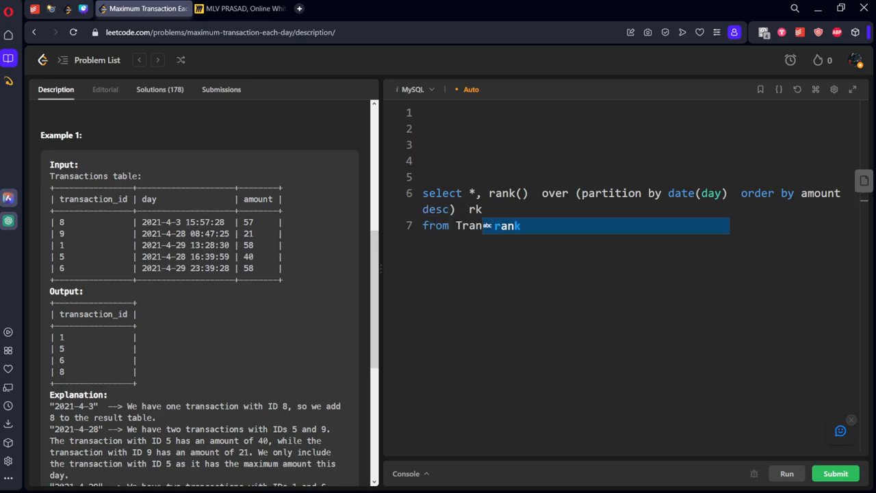
{"action": "left_click", "coordinate": [786, 474]}
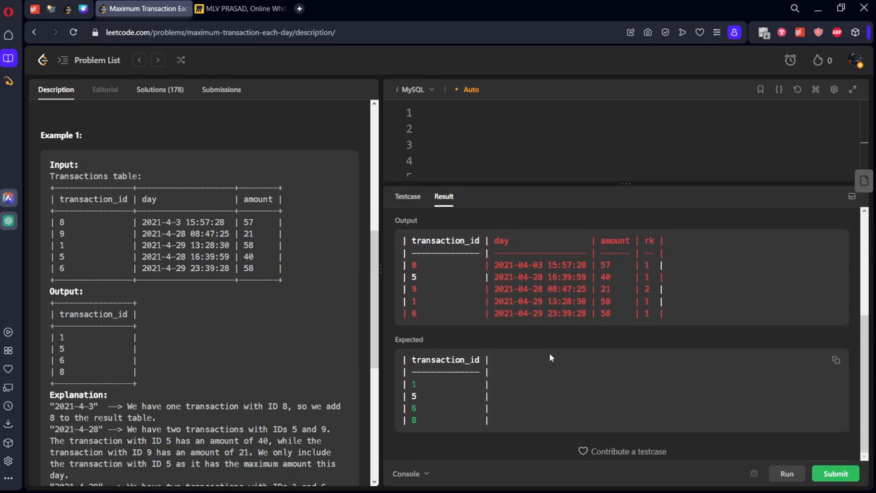
{"action": "mouse_move", "coordinate": [640, 263]}
{"action": "type", "text": "wit"}
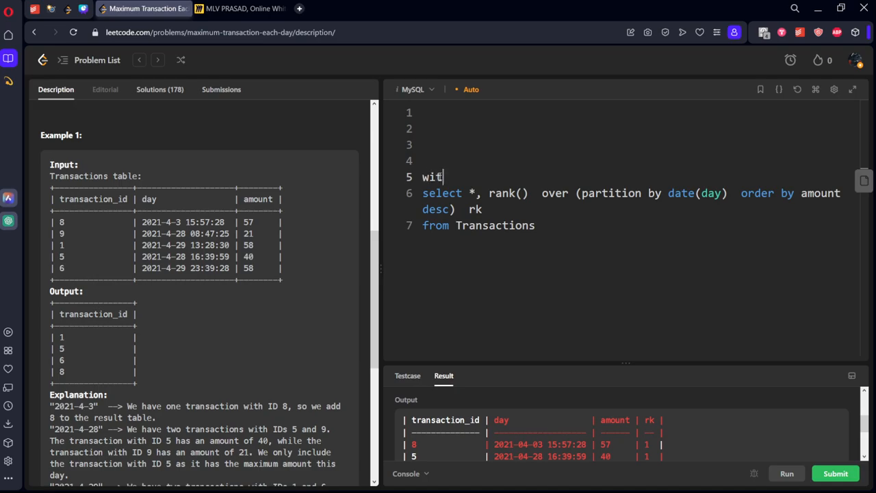
- Wrap the ranking query in with cte as (...) and add a where rk = 1 filter
{"action": "type", "text": "h cte as"}
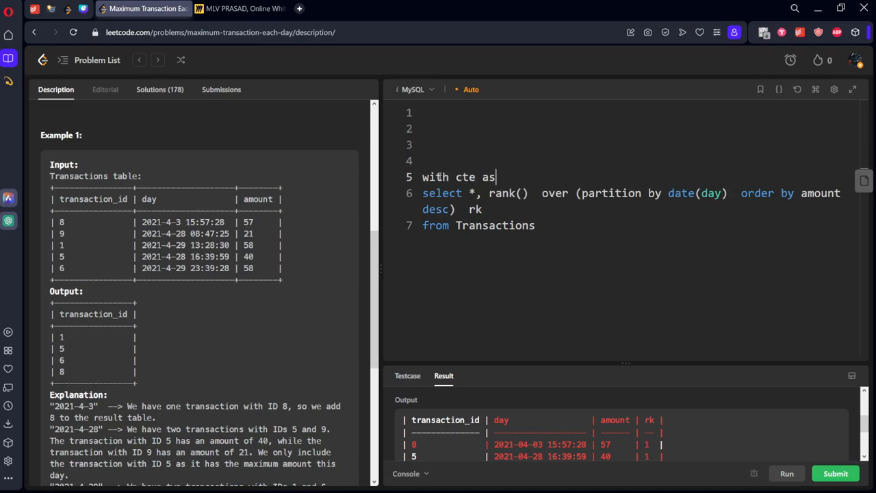
{"action": "type", "text": "()"}
{"action": "type", "text": "from cte"}
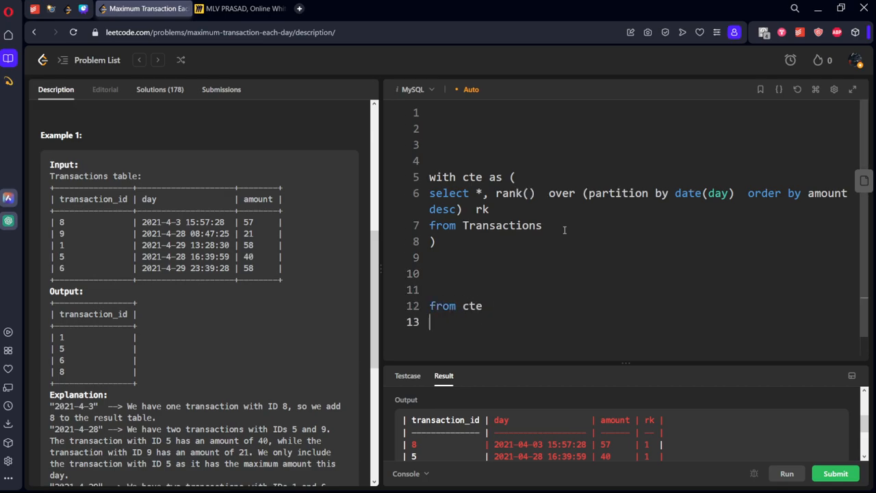
{"action": "type", "text": "where"}
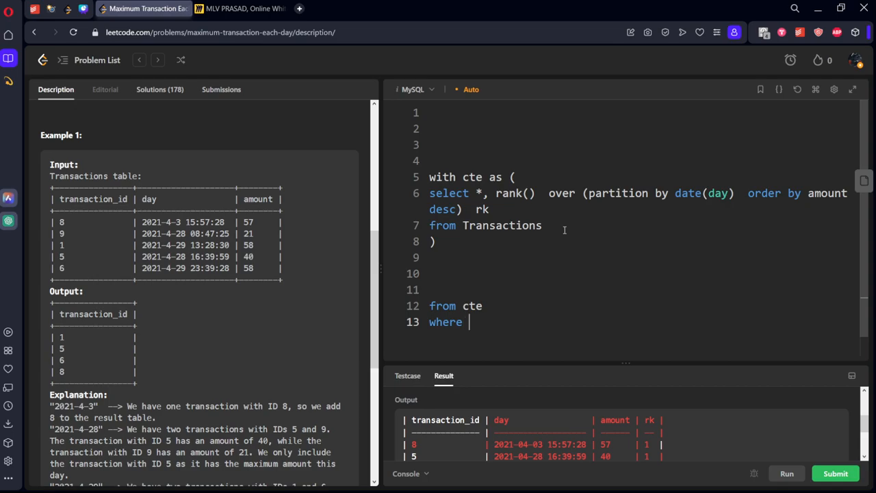
{"action": "type", "text": "rk = 1"}
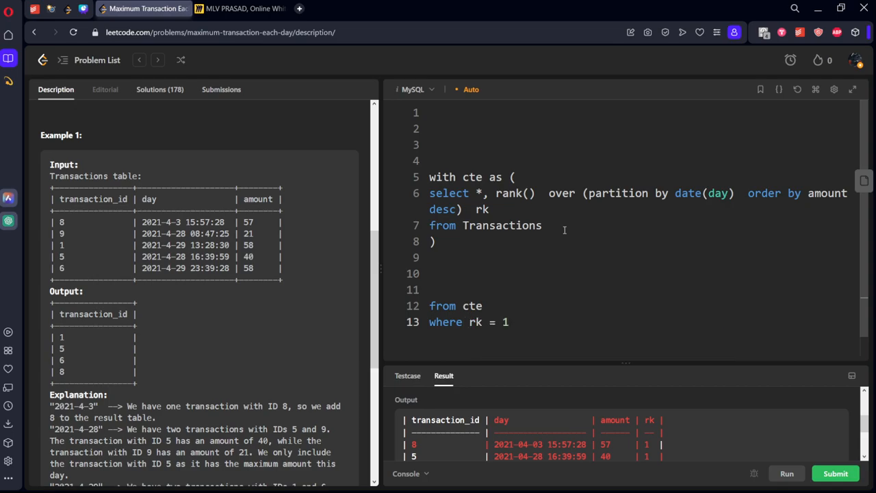
- Select transaction_id from cte in the outer query and run it on the example case
{"action": "type", "text": "t"}
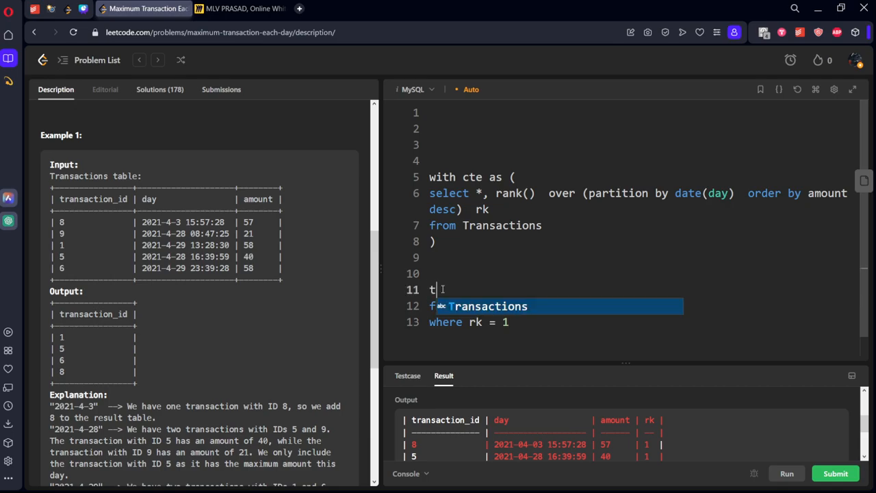
{"action": "type", "text": "rans"}
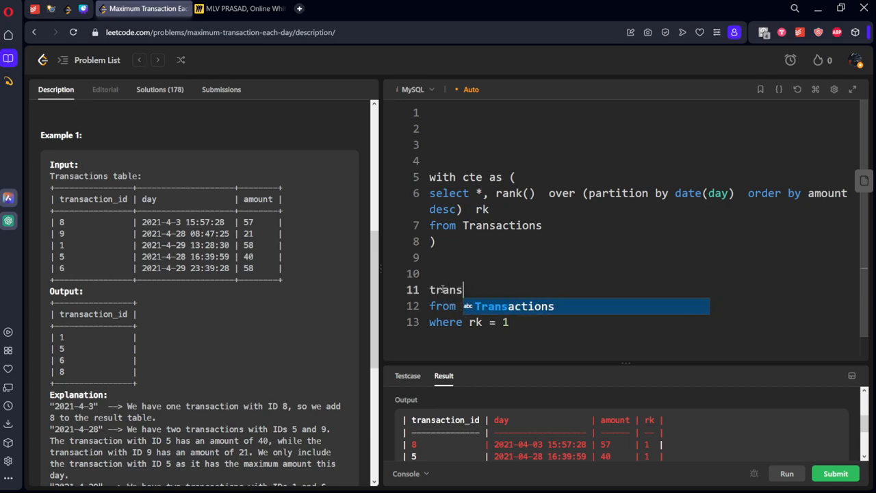
{"action": "type", "text": "select"}
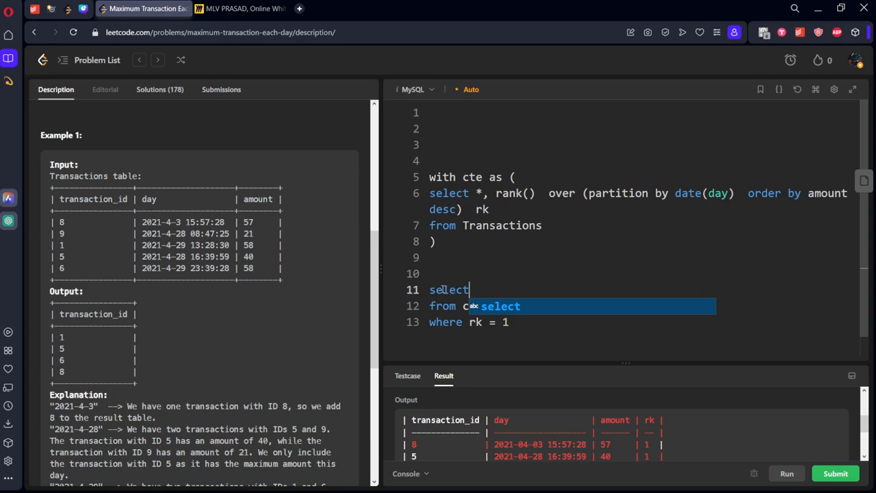
{"action": "type", "text": "transact"}
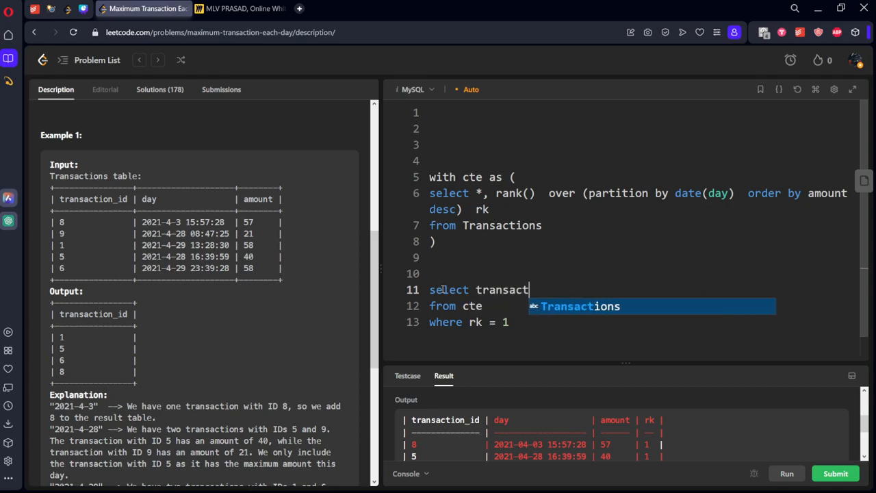
{"action": "type", "text": "i"}
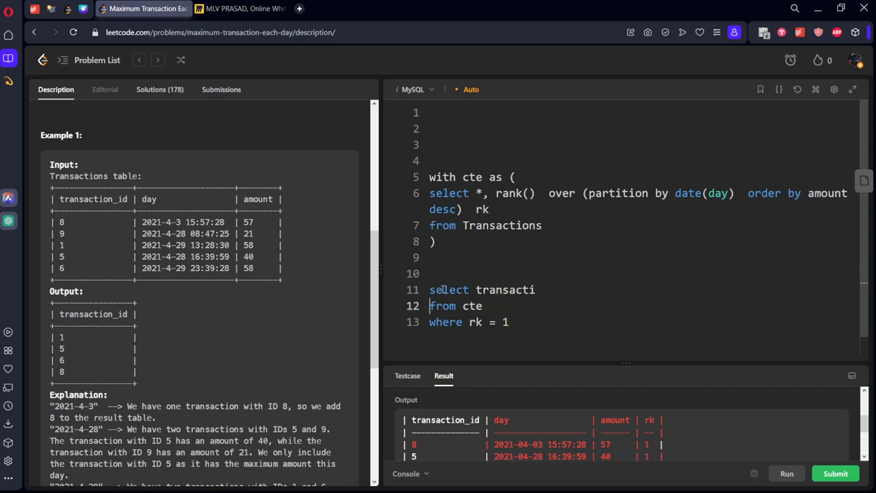
{"action": "double_click", "coordinate": [504, 290]}
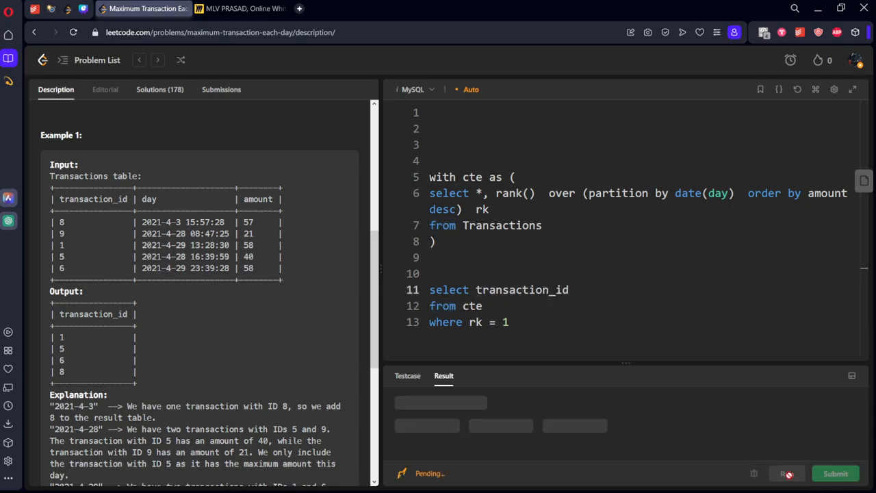
- After the Wrong Answer, add order by transaction_id asc and rerun so the example passes
{"action": "left_click", "coordinate": [786, 474]}
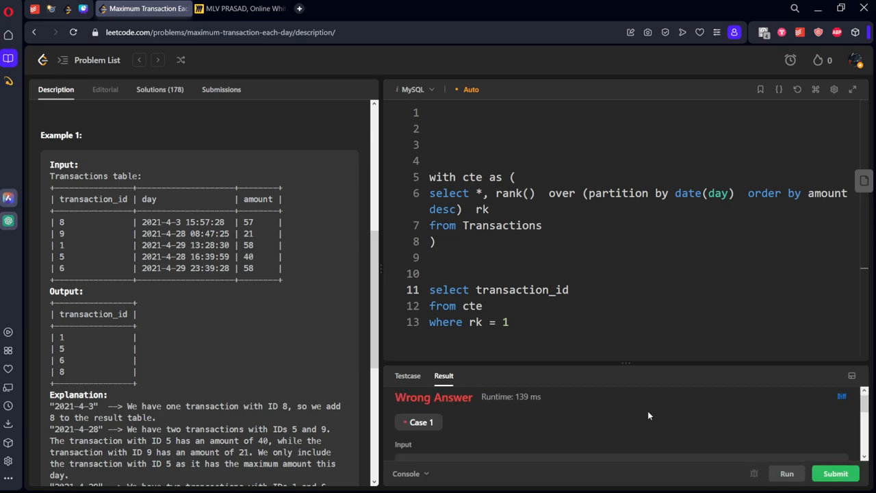
{"action": "scroll", "scroll_direction": "down", "scroll_amount": 3}
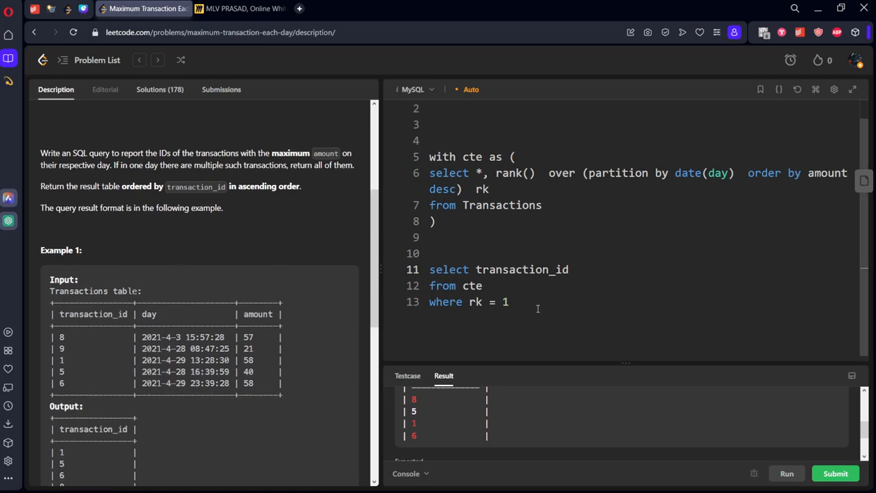
{"action": "type", "text": "order by transaction_id asc"}
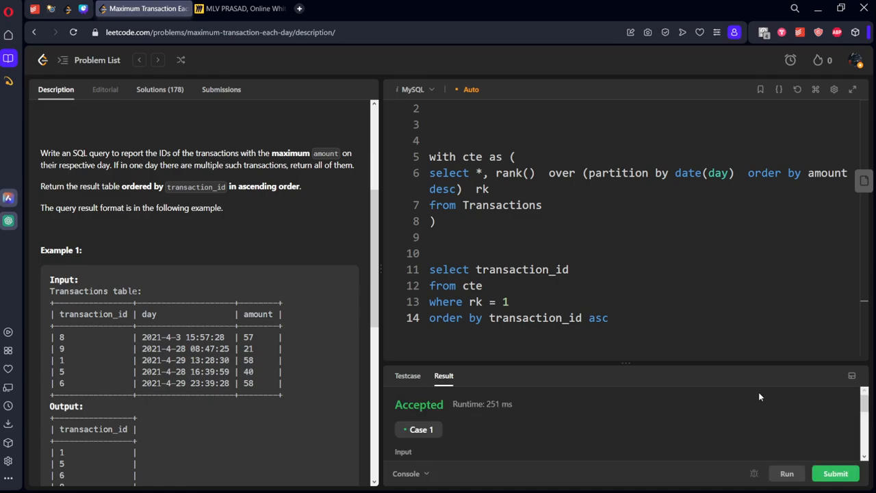
- Submit the query, see it Accepted at 1218 ms, and return to the problem description
{"action": "left_click", "coordinate": [835, 474]}
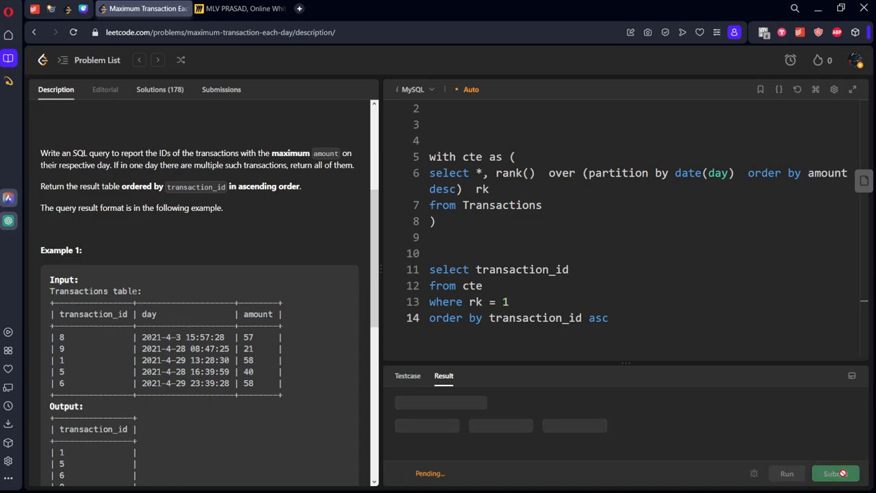
{"action": "left_click", "coordinate": [835, 474]}
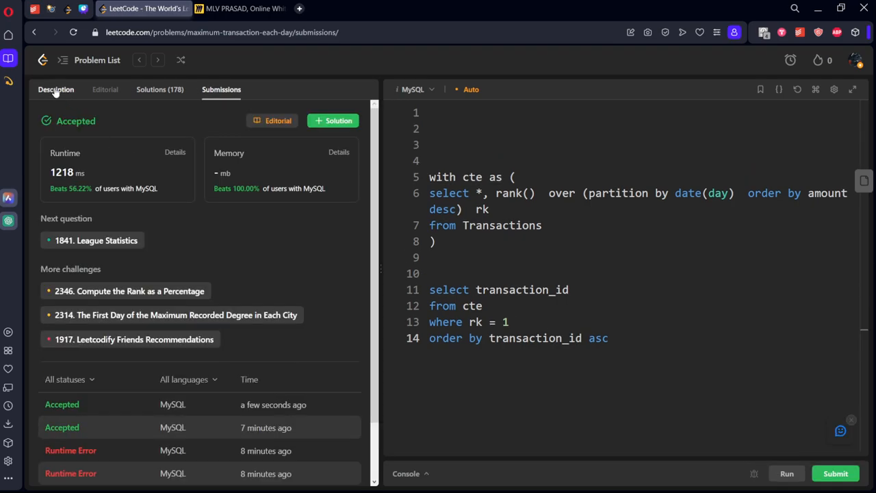
{"action": "left_click", "coordinate": [55, 89]}
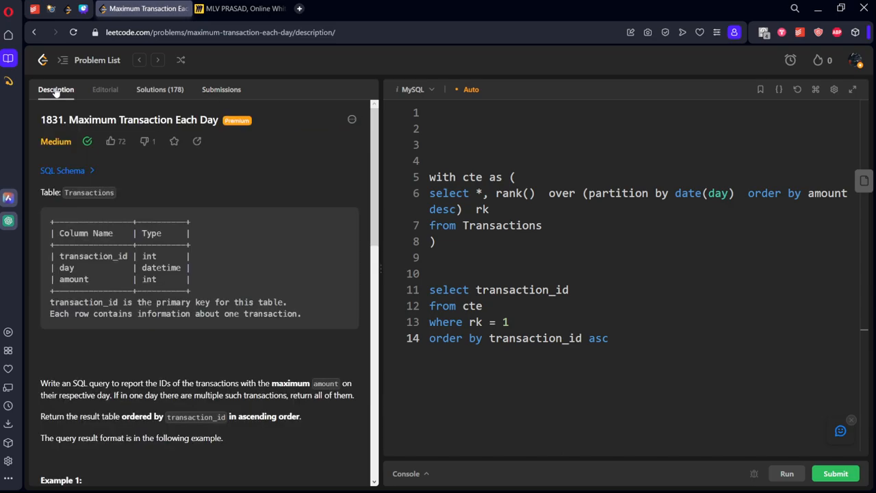
{"action": "mouse_move", "coordinate": [55, 93]}
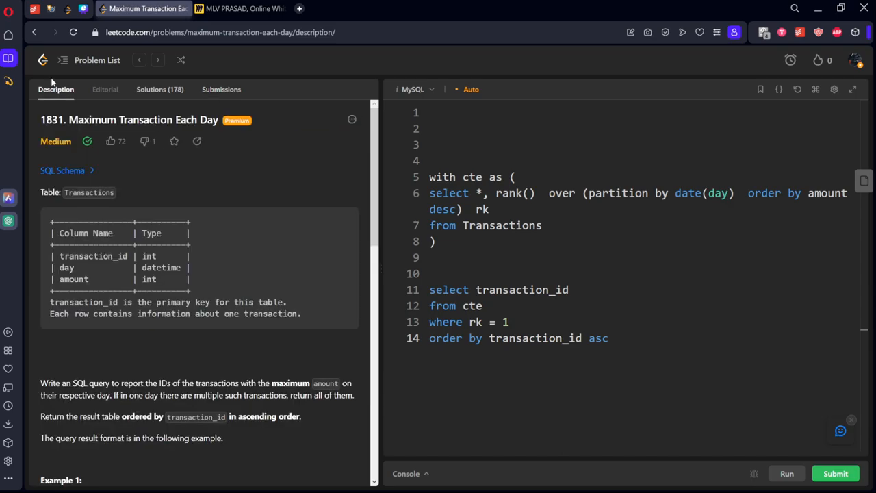